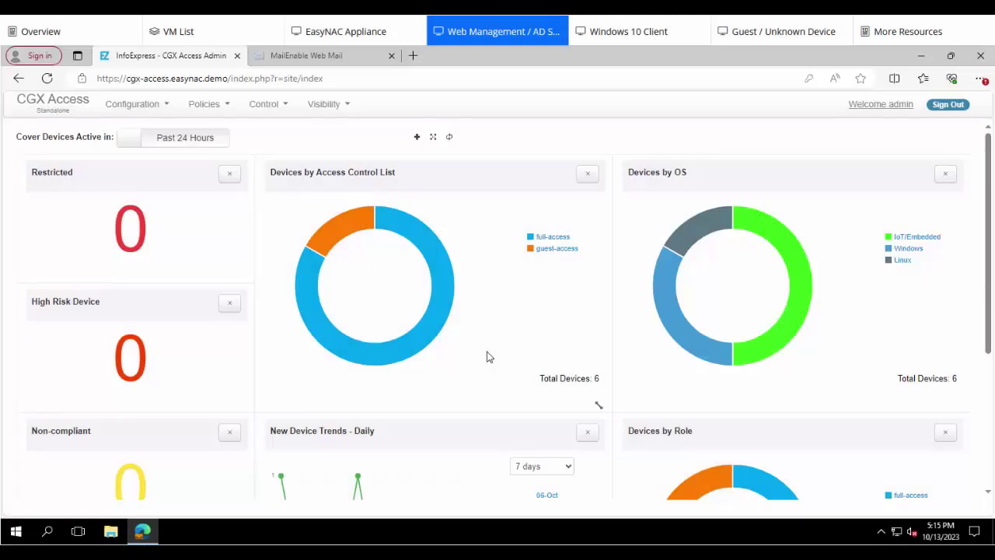
pyautogui.moveTo(214, 115)
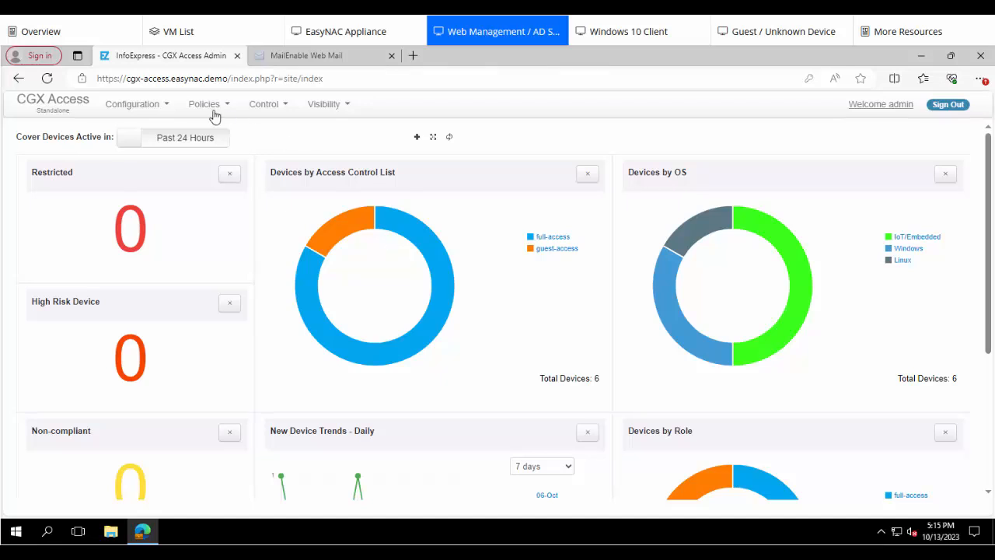
# - Open Policies > Advanced Security, where both advanced policies are shown disabled
pyautogui.click(203, 104)
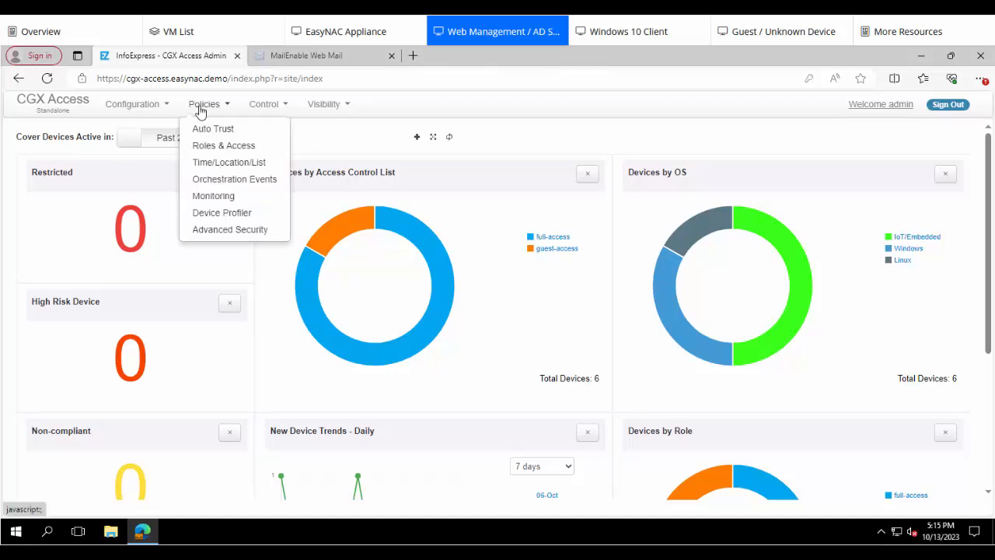
pyautogui.click(229, 229)
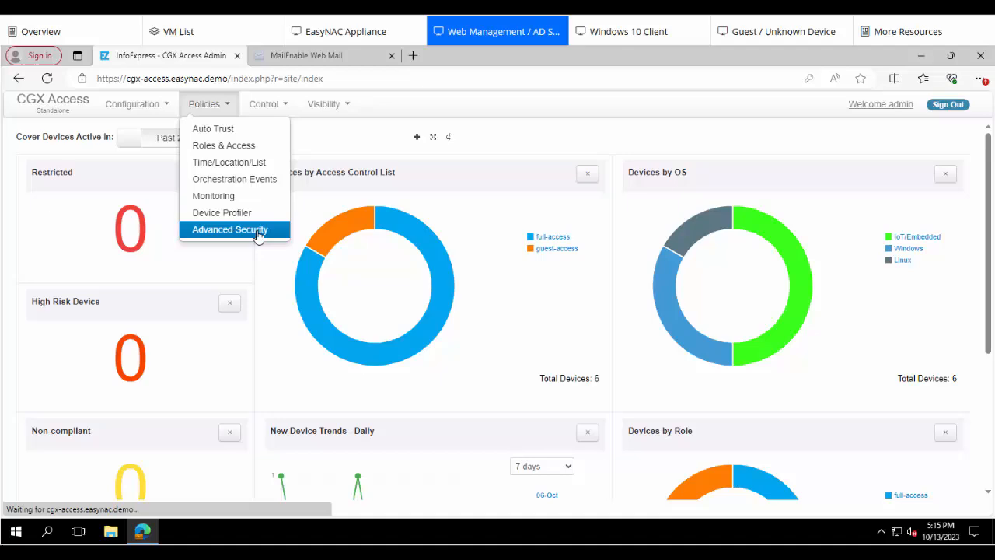
pyautogui.click(229, 228)
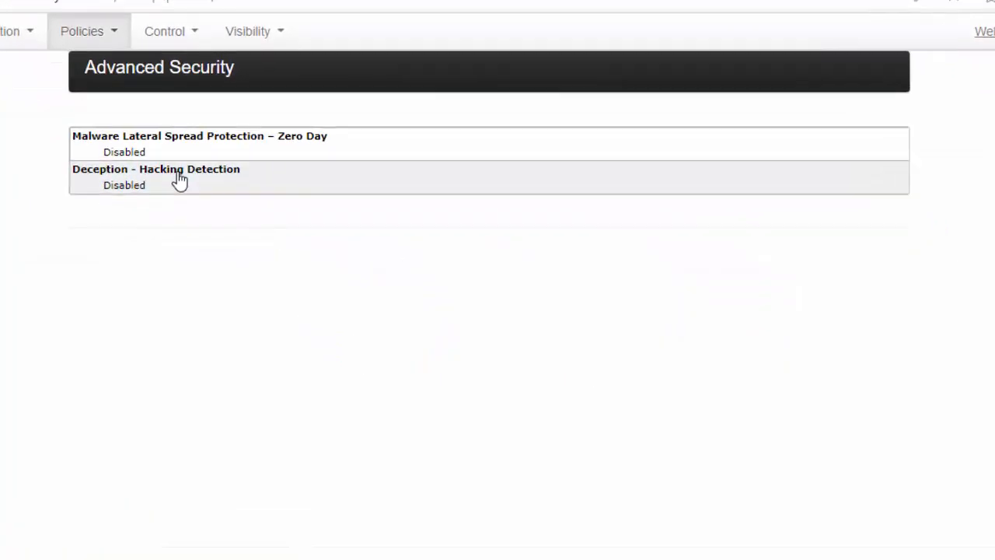
# - Enable Deception - Hacking Detection for SSH, Telnet and FTP with honeypot-hit and Deception-Event tags, and save
pyautogui.click(178, 177)
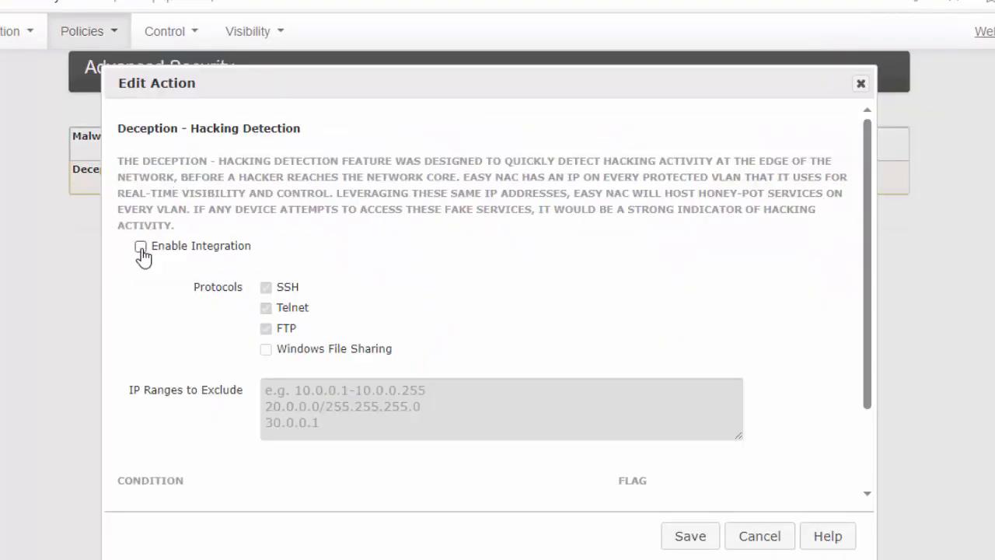
pyautogui.click(140, 246)
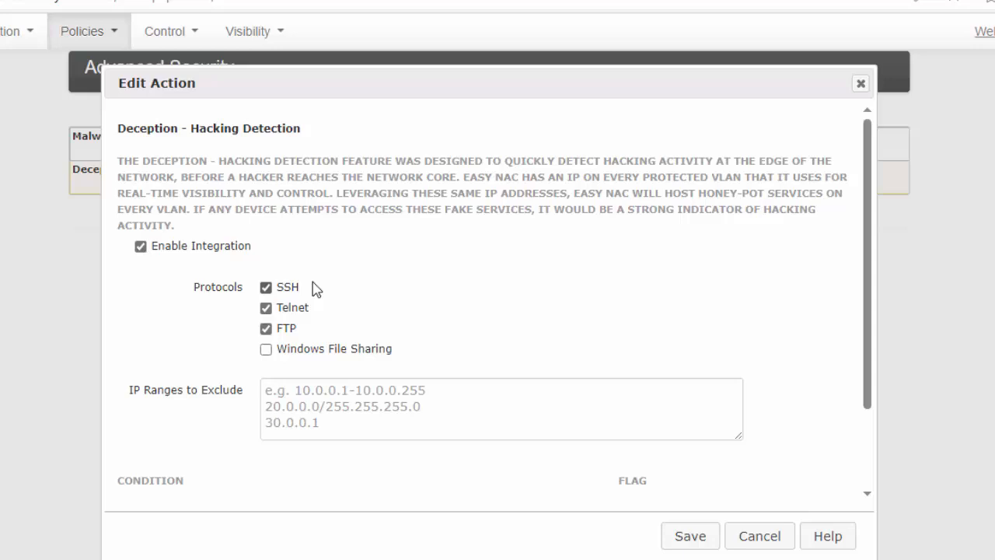
pyautogui.moveTo(567, 247)
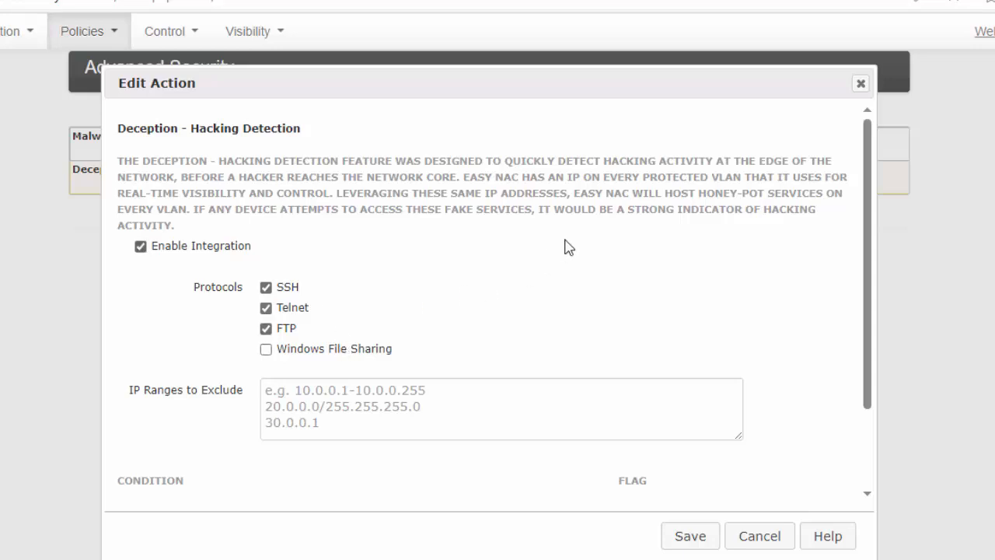
pyautogui.scroll(-3)
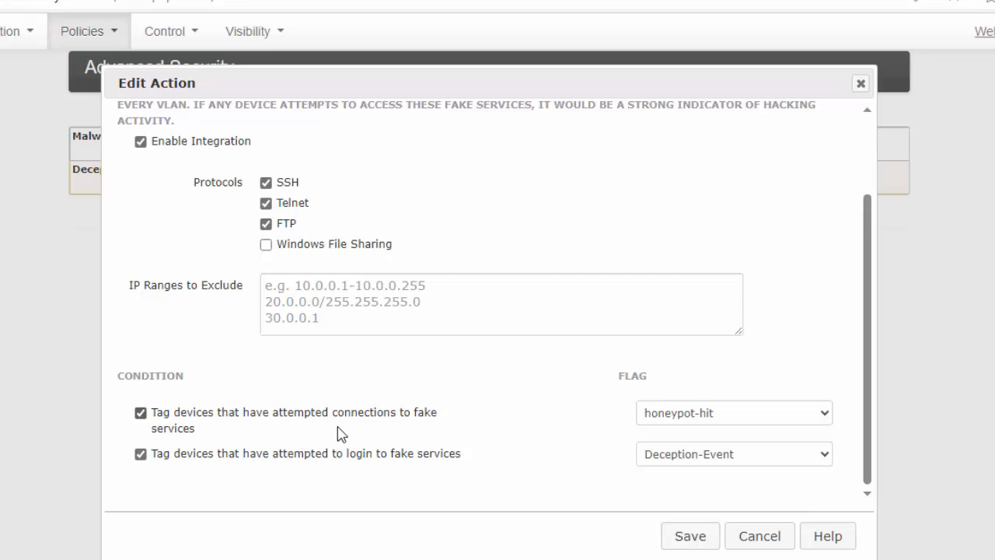
pyautogui.moveTo(396, 430)
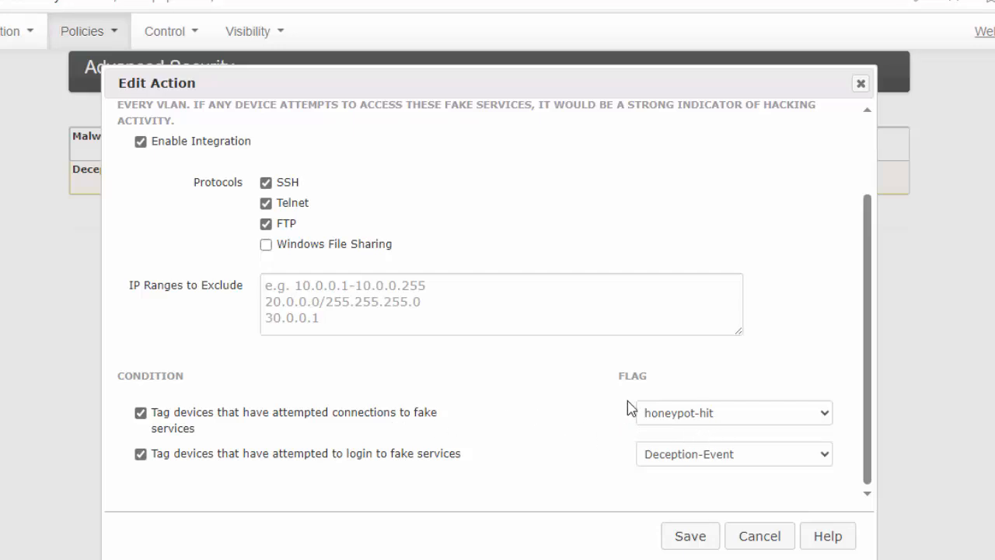
pyautogui.moveTo(831, 444)
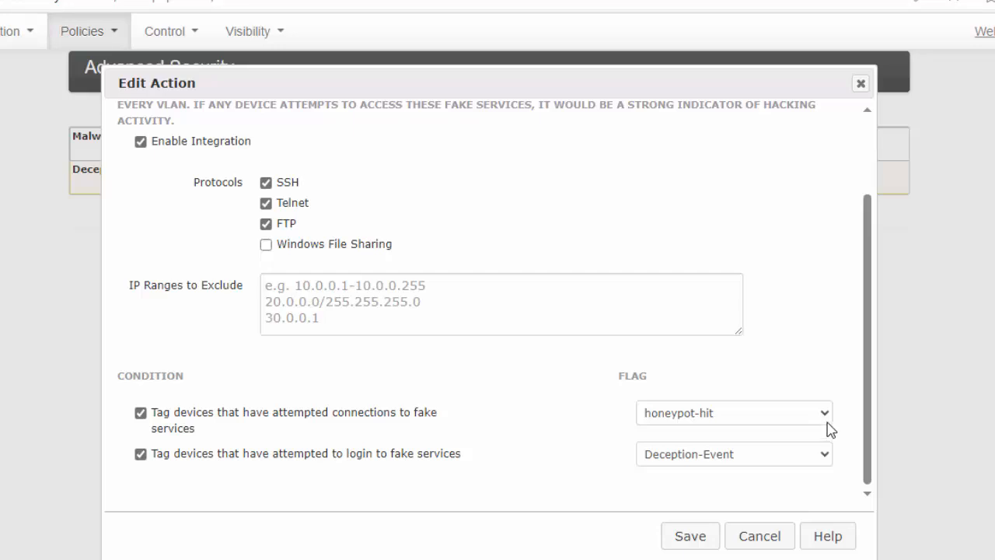
pyautogui.moveTo(666, 490)
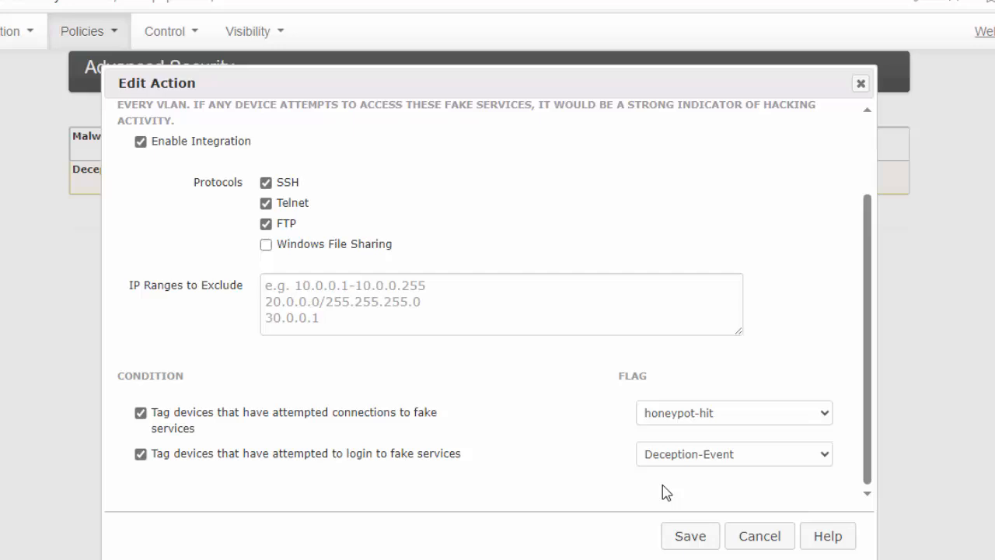
pyautogui.moveTo(343, 473)
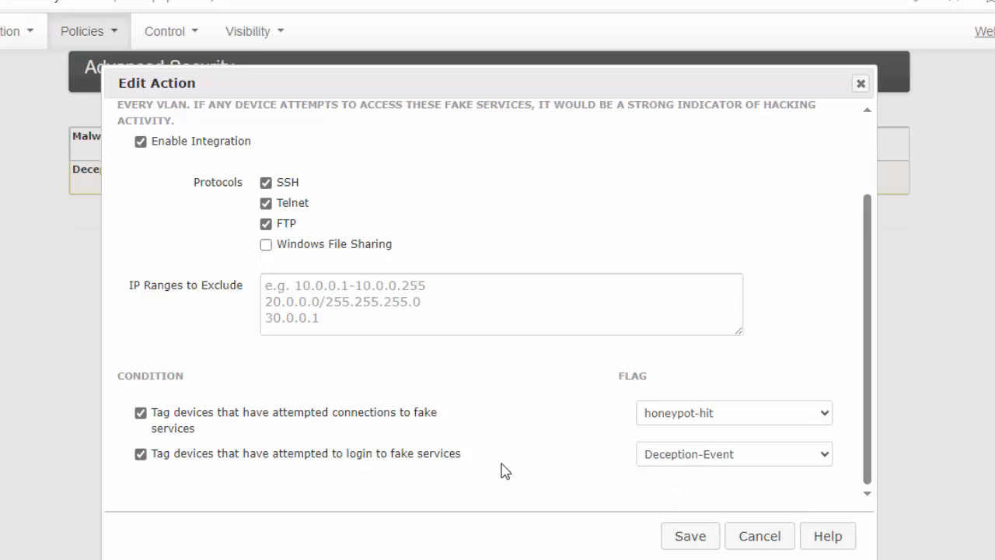
pyautogui.moveTo(652, 480)
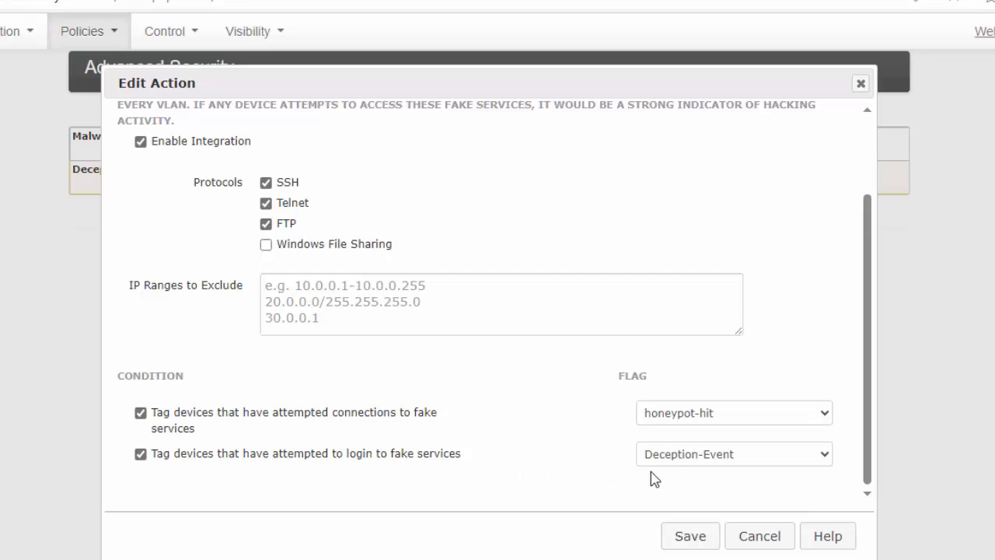
pyautogui.moveTo(667, 477)
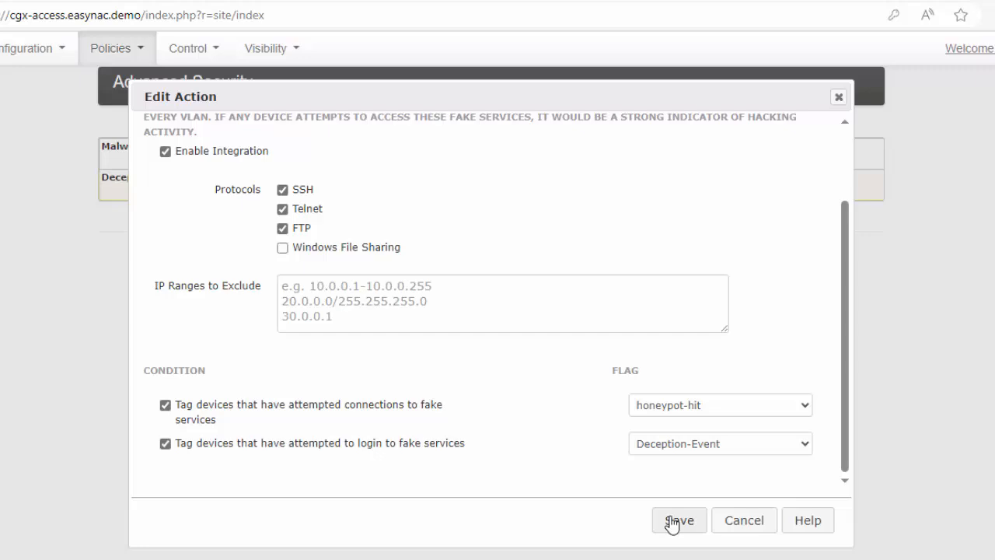
pyautogui.click(679, 520)
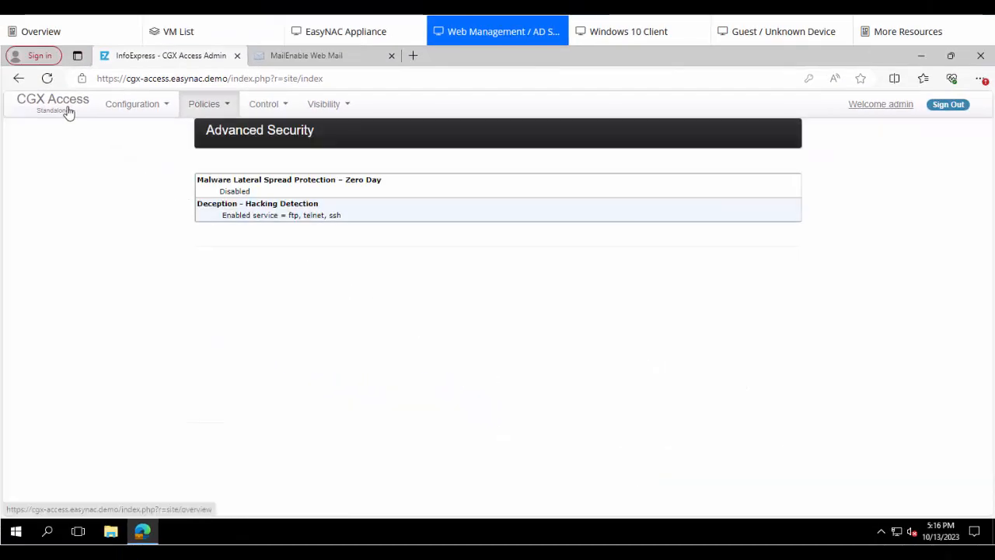
# - Return to the dashboard and list Windows devices from the Devices by OS chart
pyautogui.click(53, 101)
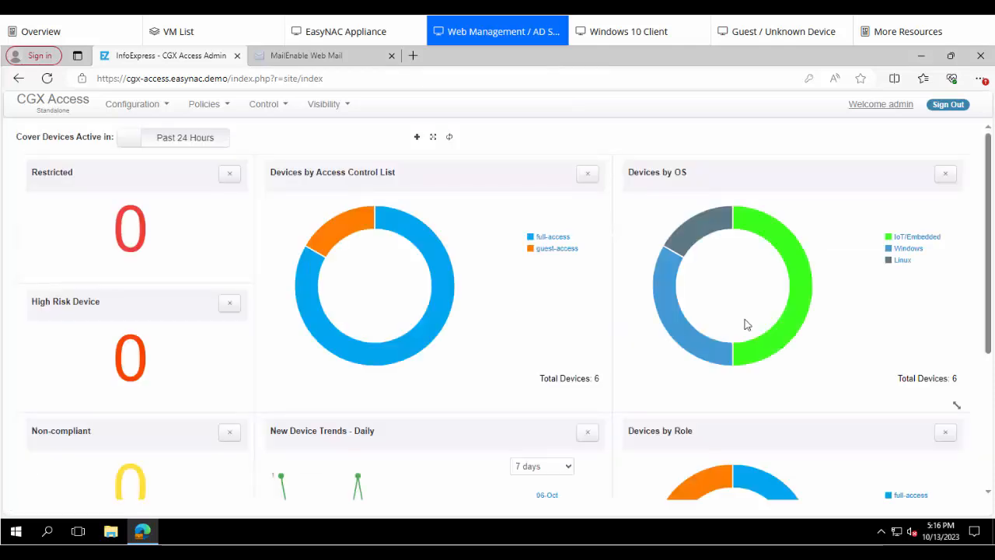
pyautogui.moveTo(908, 248)
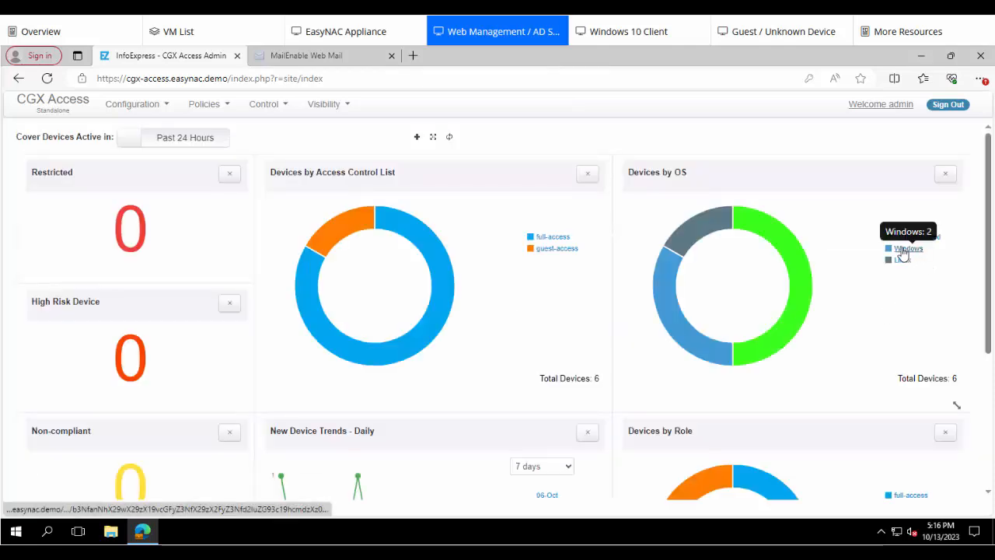
pyautogui.click(907, 248)
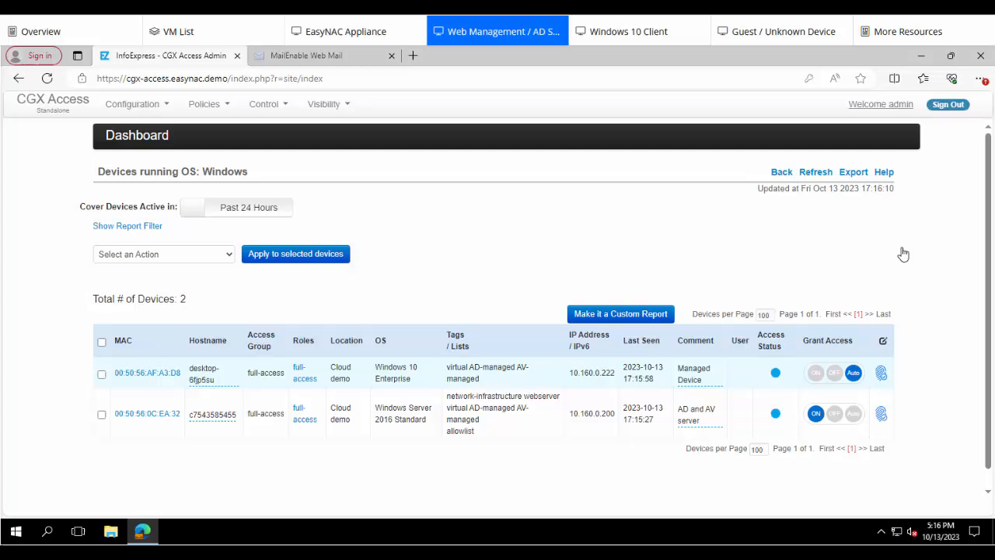
pyautogui.moveTo(396, 379)
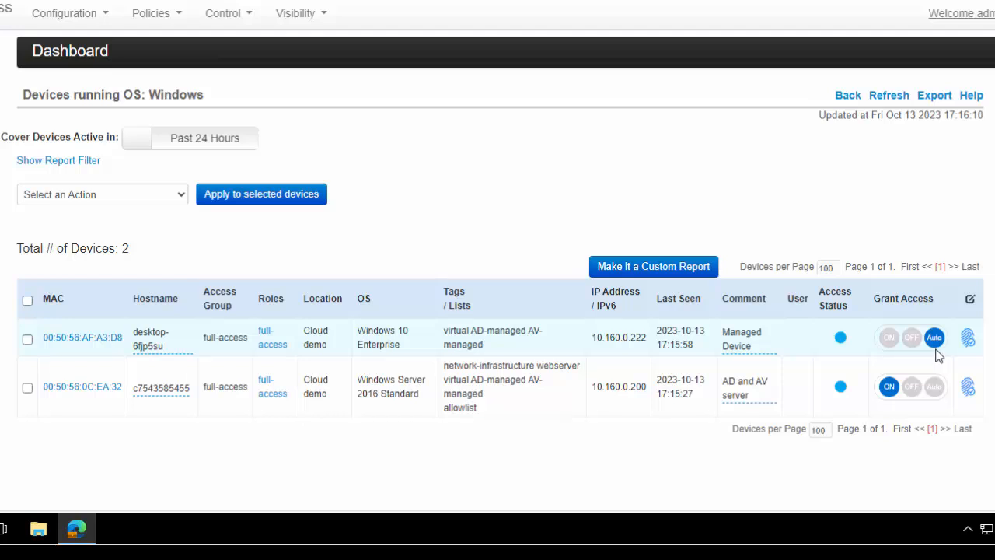
pyautogui.moveTo(285, 359)
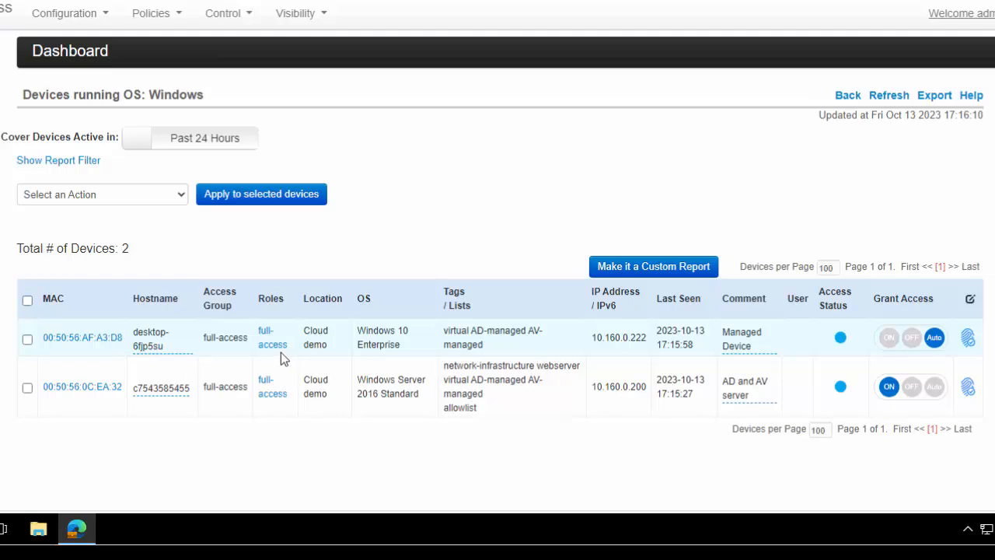
pyautogui.moveTo(462, 344)
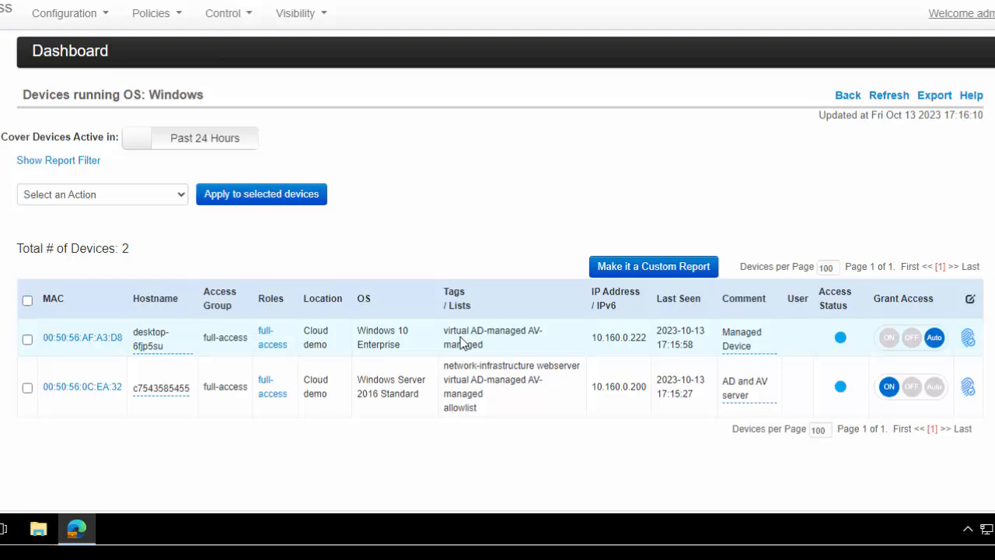
pyautogui.moveTo(526, 333)
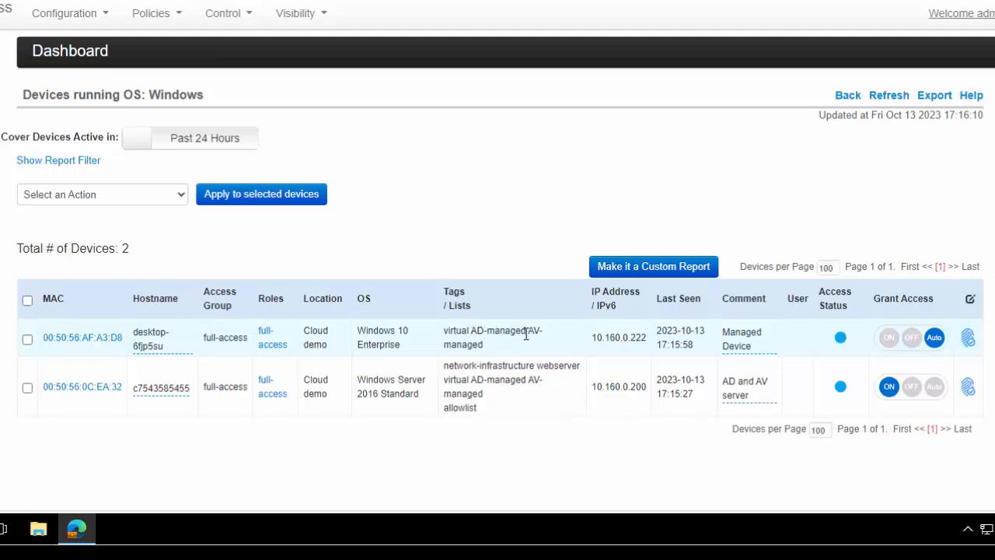
pyautogui.moveTo(272, 354)
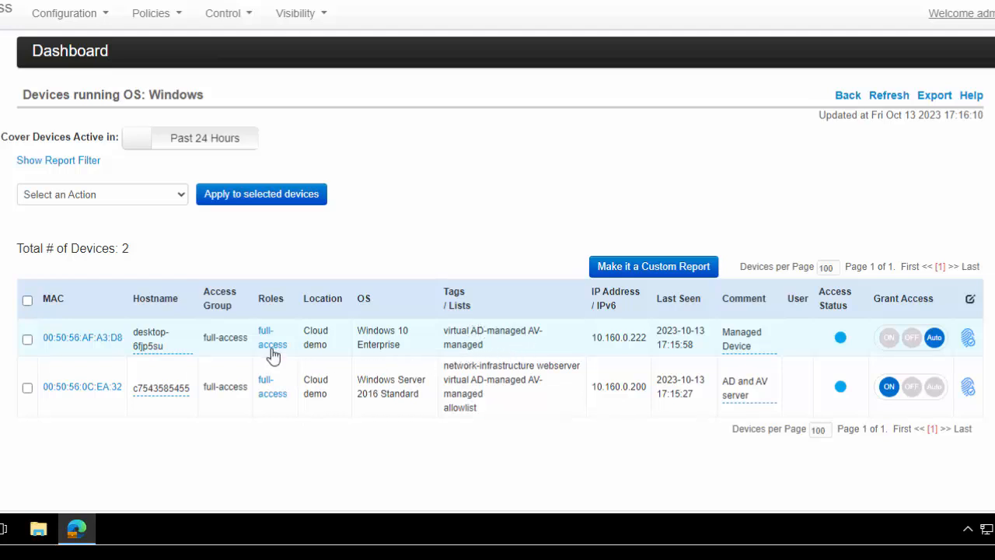
# - Review the Windows 10 client's classification evaluation results, then close the popup
pyautogui.click(273, 337)
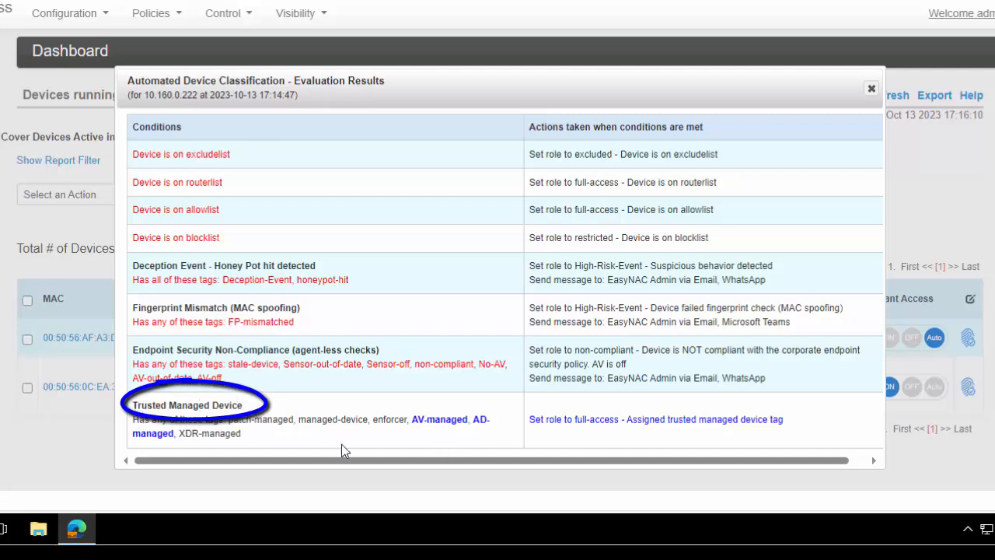
pyautogui.moveTo(260, 438)
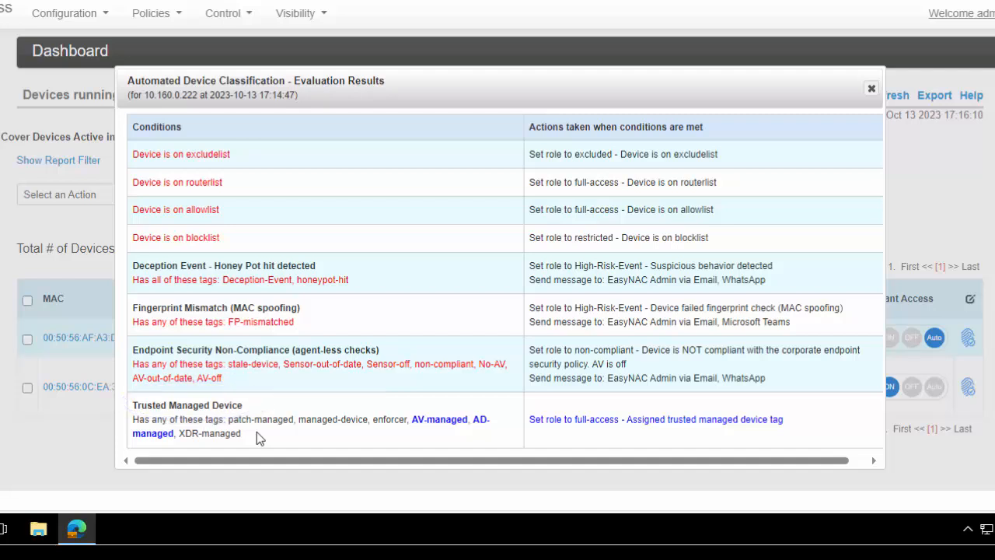
pyautogui.moveTo(348, 274)
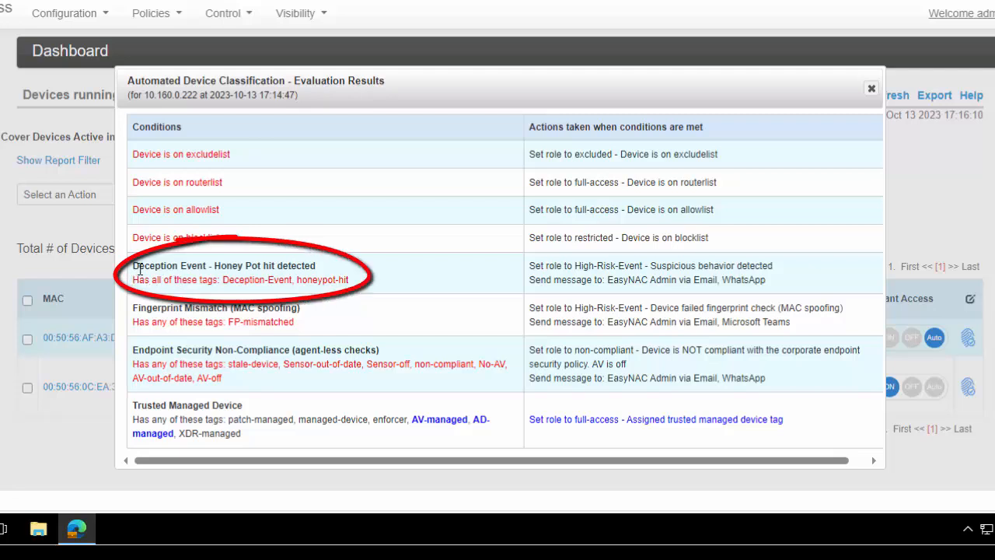
pyautogui.moveTo(597, 280)
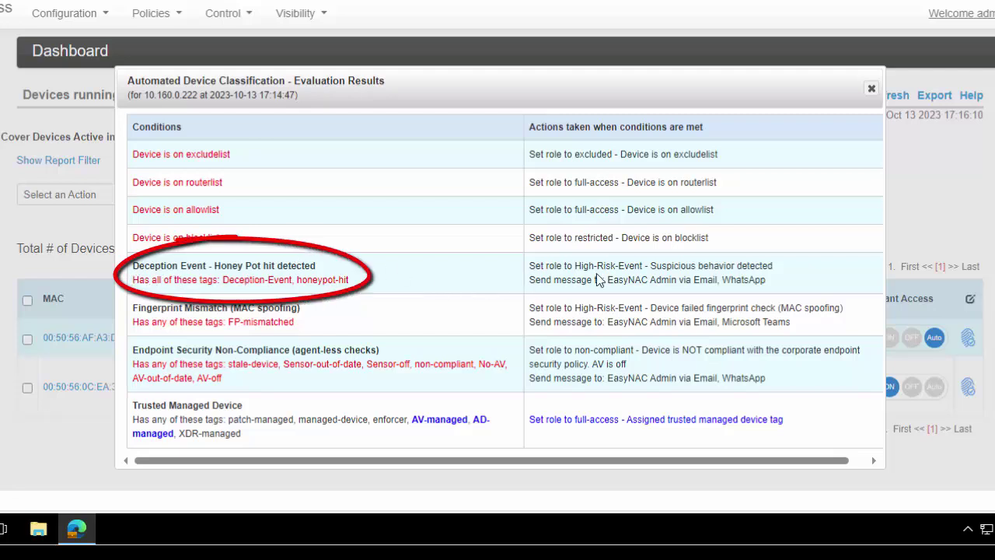
pyautogui.moveTo(617, 270)
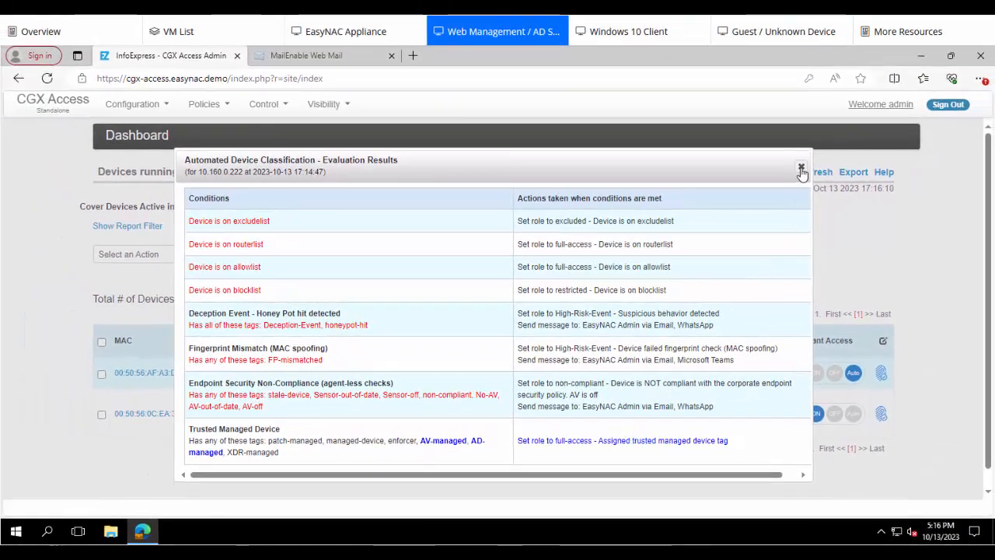
pyautogui.click(801, 171)
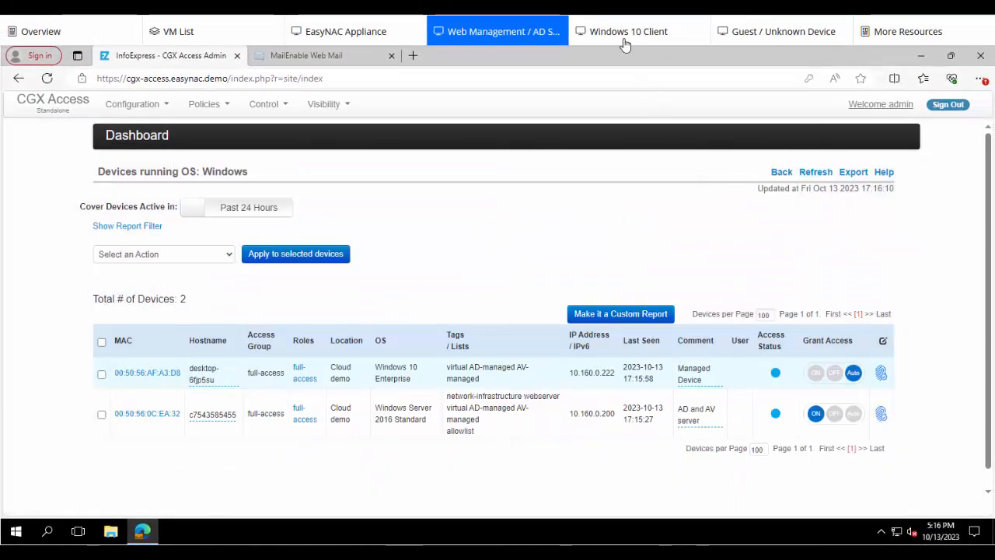
# - On the Windows 10 client, search for 'putty' and launch PuTTY
pyautogui.click(630, 31)
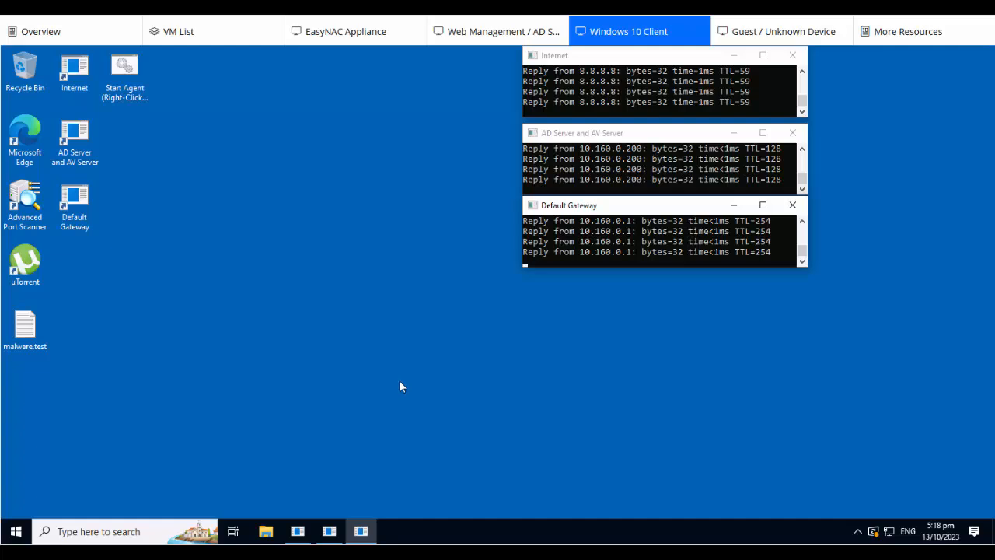
pyautogui.moveTo(471, 116)
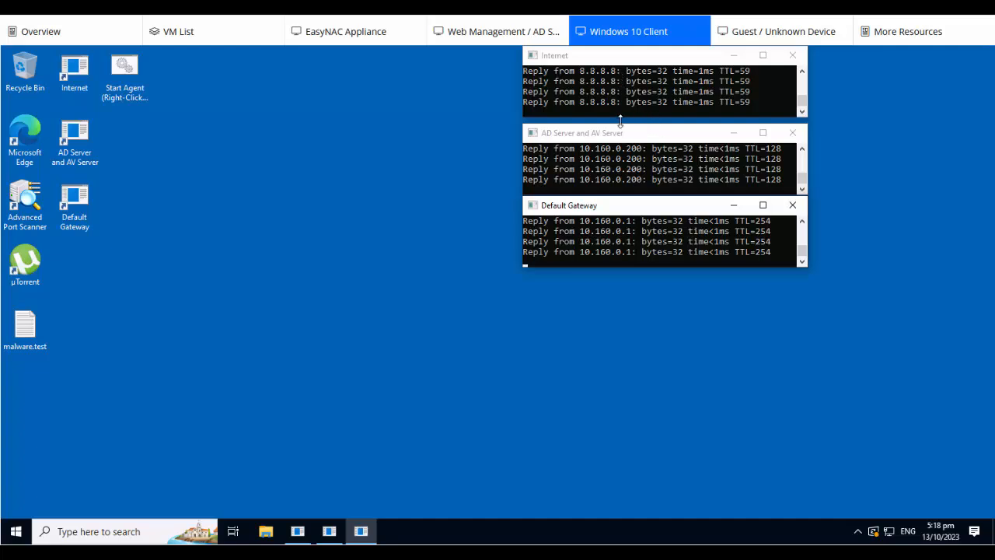
pyautogui.moveTo(637, 221)
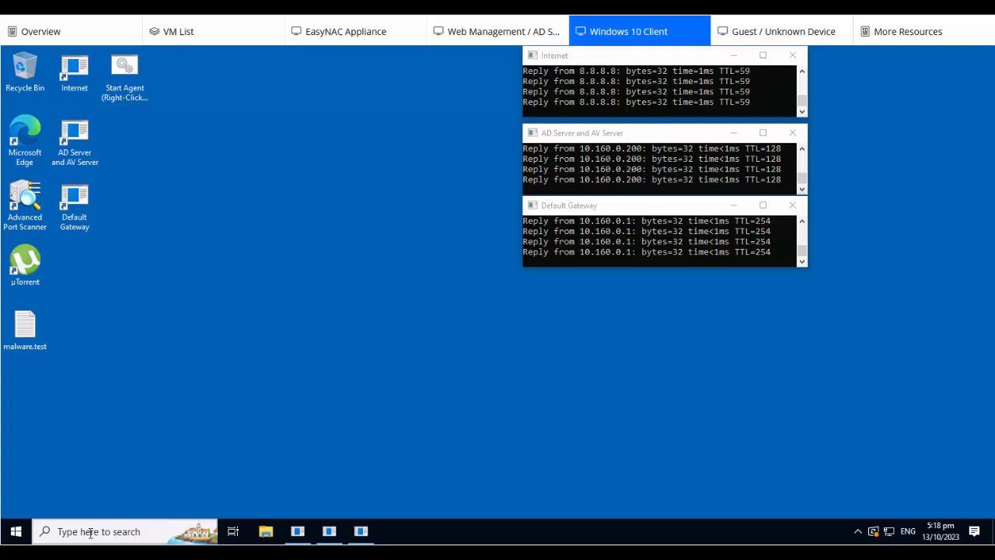
pyautogui.write('putty')
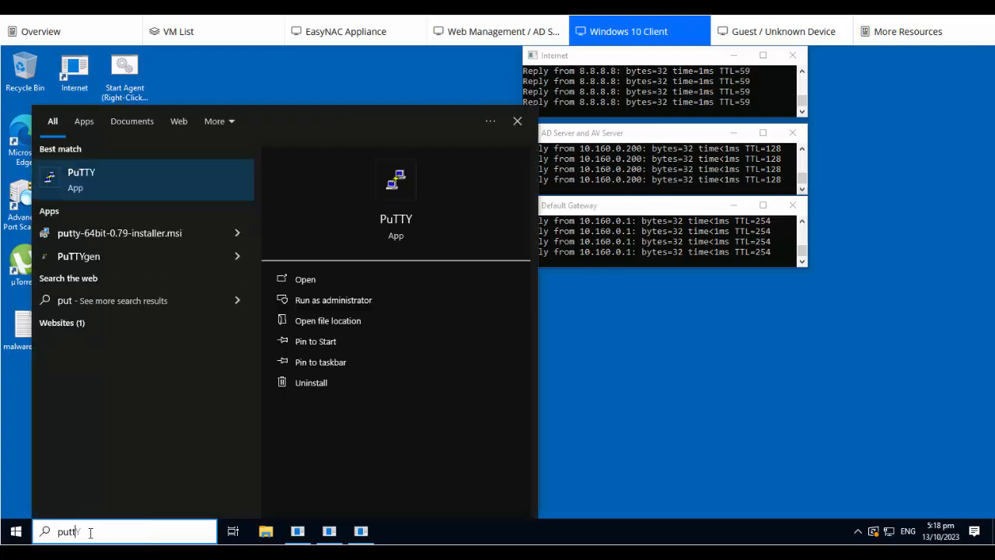
pyautogui.click(81, 179)
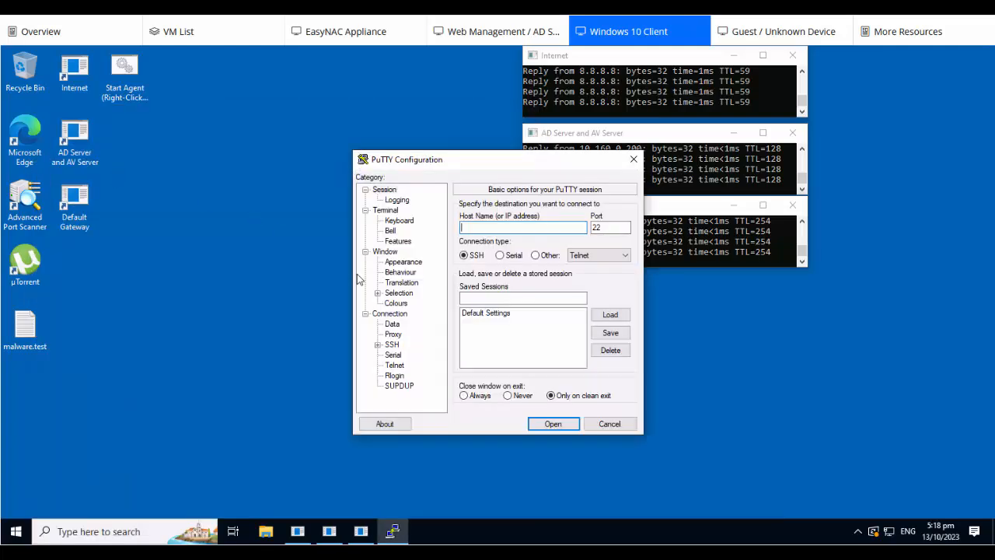
# - Open an SSH connection to host 10.160.0.101, then return to the web management machine
pyautogui.write('10.160.0.101')
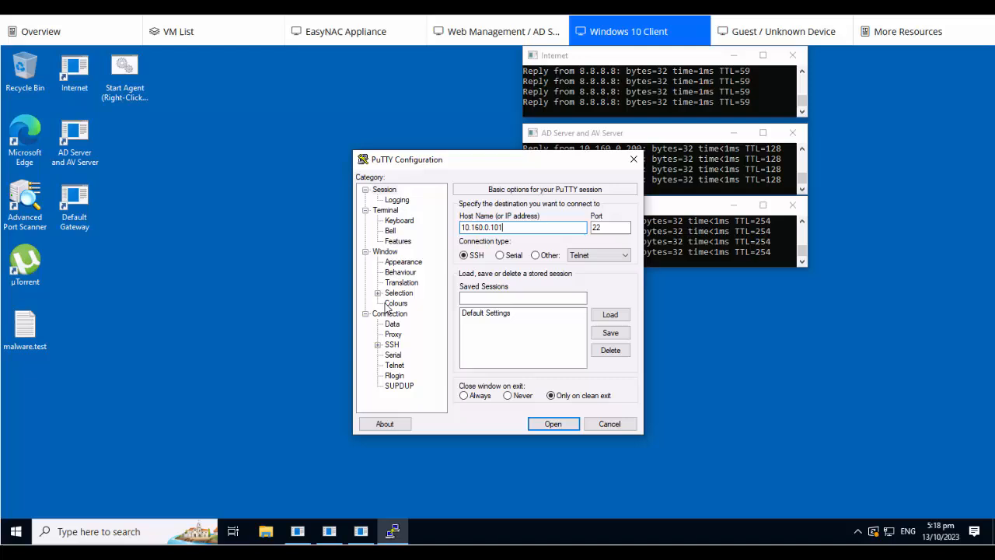
pyautogui.click(553, 424)
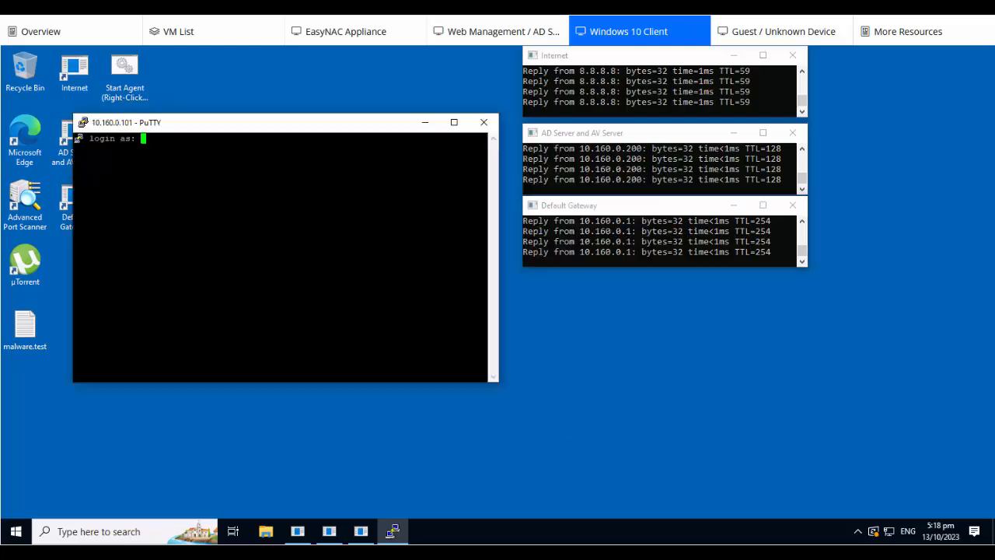
pyautogui.click(498, 28)
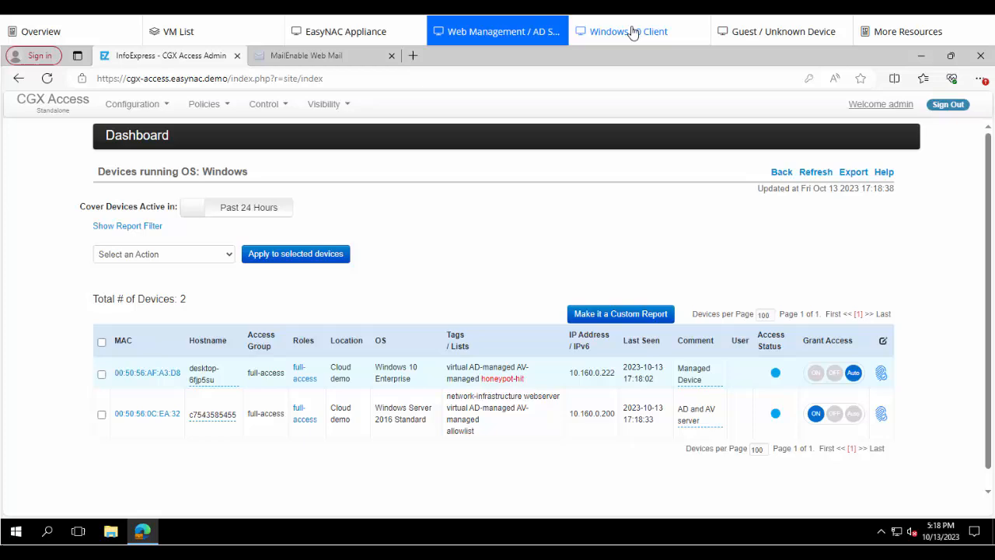
# - Switch back to the Windows 10 client machine with PuTTY waiting at the login prompt
pyautogui.click(628, 31)
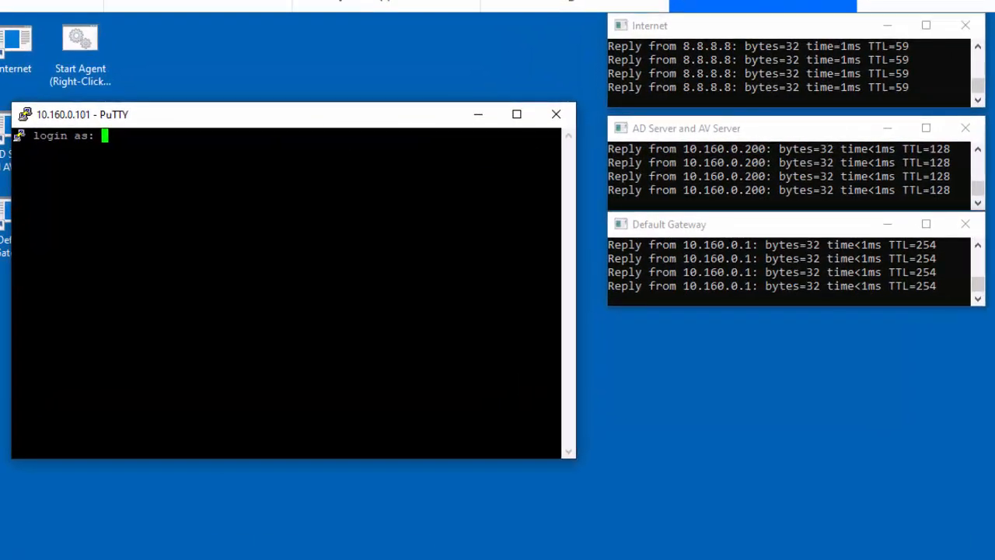
# - Attempt honeypot SSH logins as admin and superadmin, then close the session and return to the console
pyautogui.write('admin')
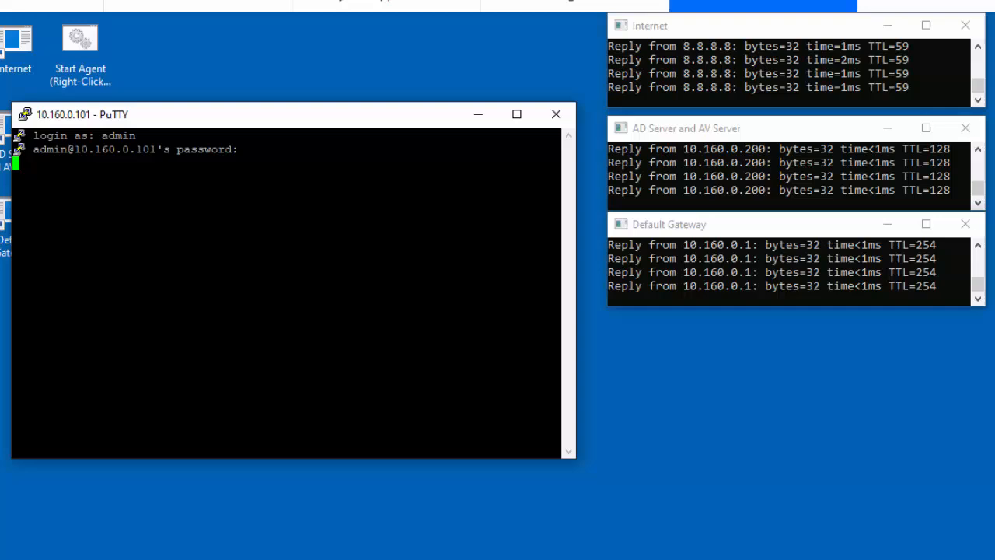
pyautogui.click(24, 115)
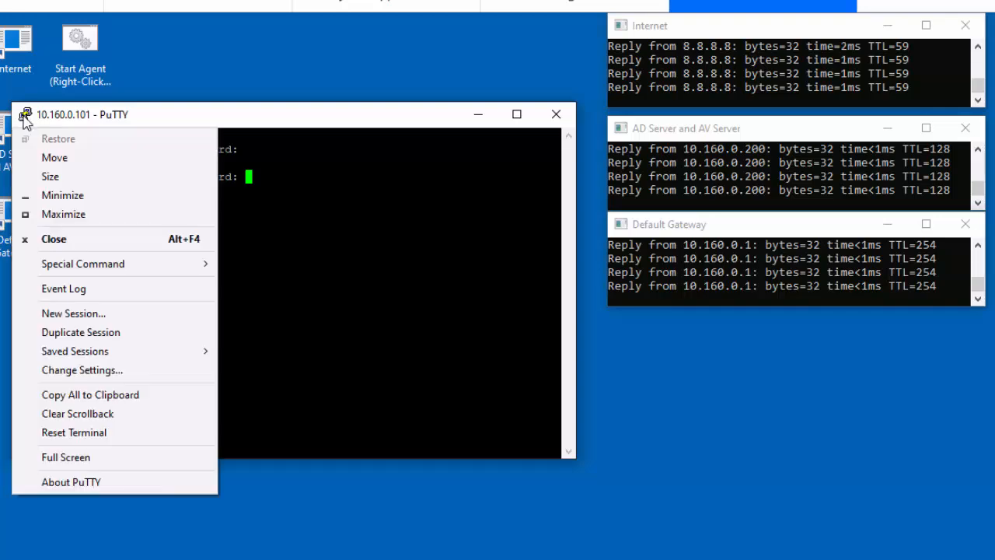
pyautogui.moveTo(75, 351)
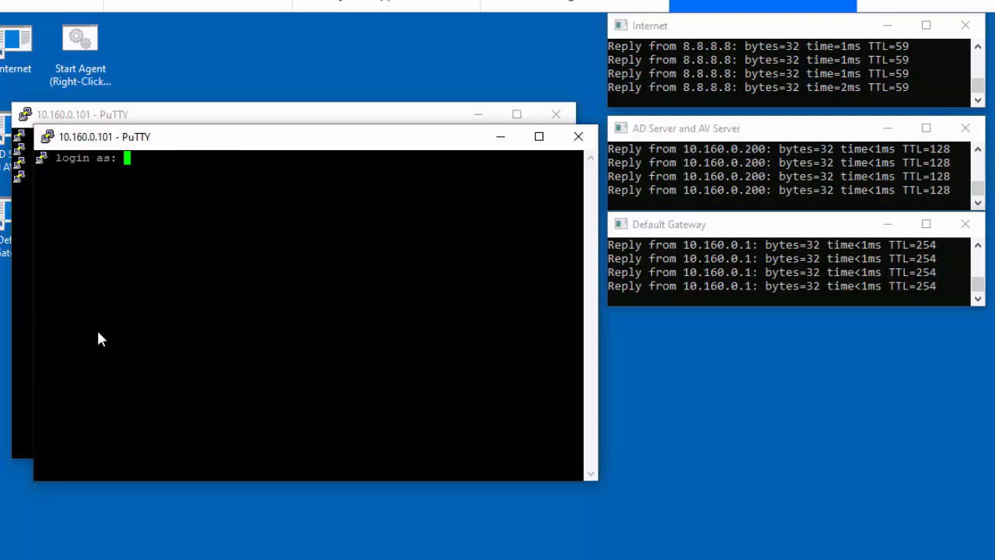
pyautogui.write('superadmin')
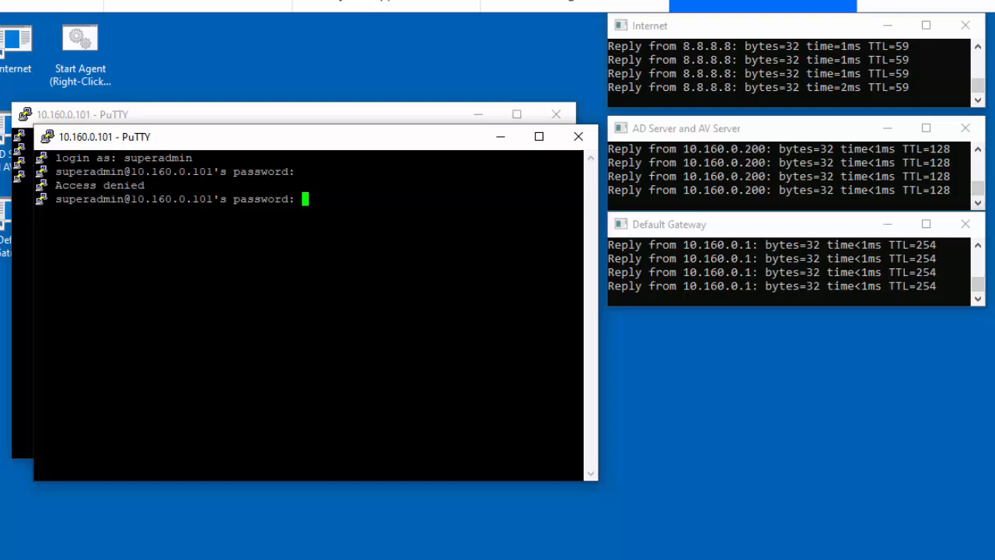
pyautogui.moveTo(579, 137)
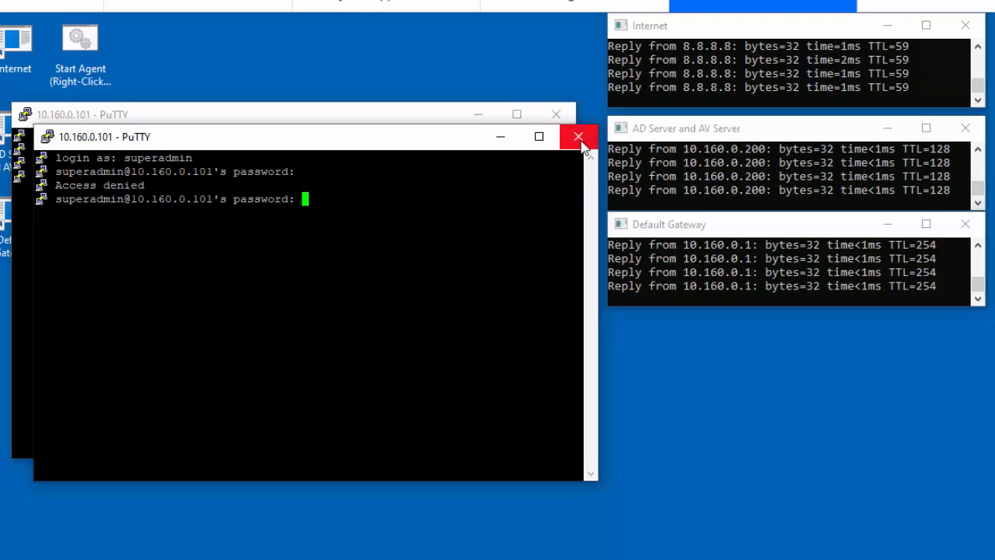
pyautogui.click(579, 136)
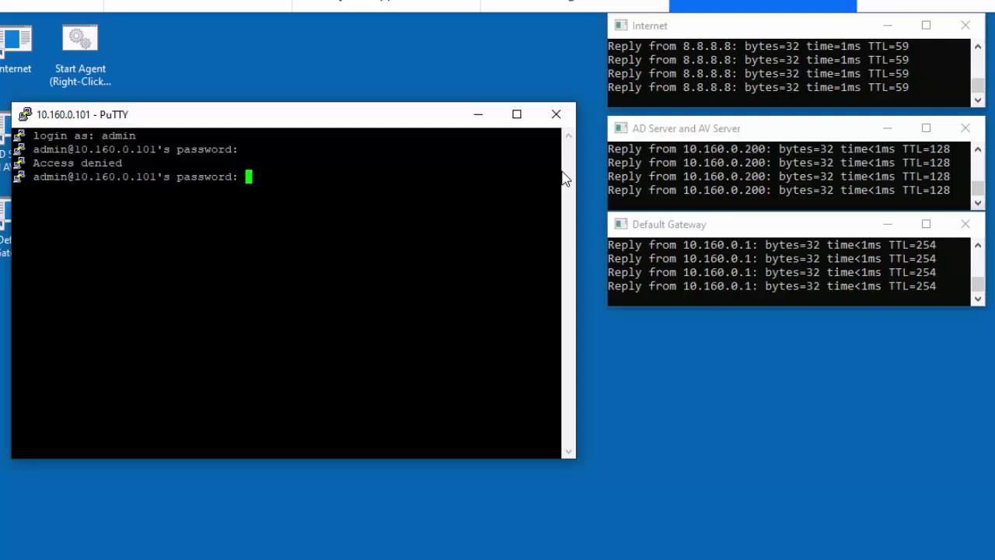
pyautogui.click(556, 113)
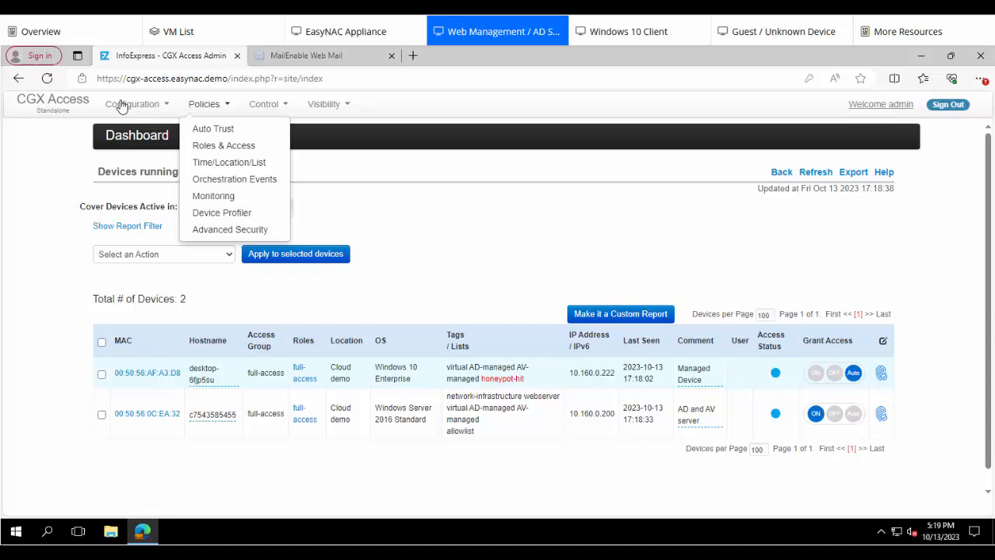
# - Return to the dashboard and list High-Risk devices from the Access Control List chart
pyautogui.click(53, 102)
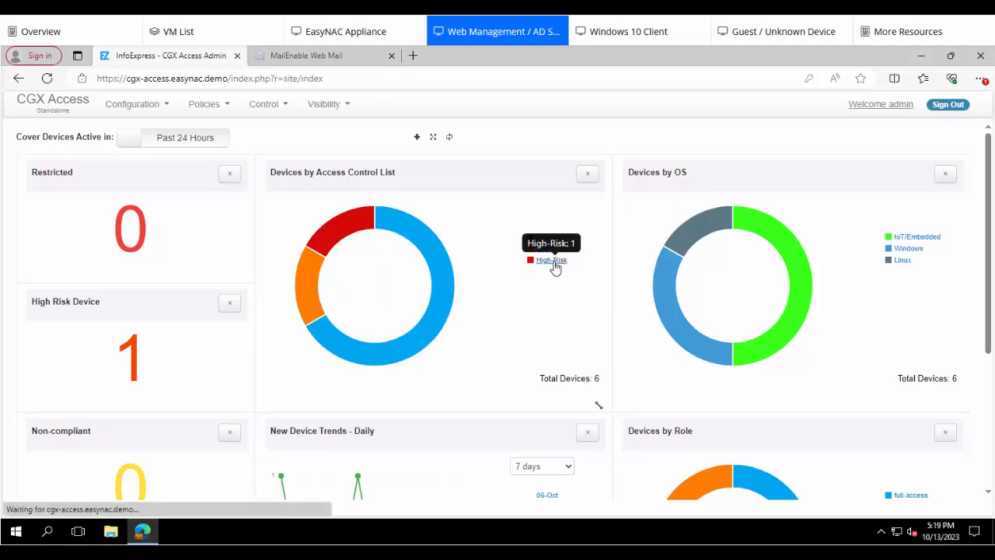
pyautogui.click(548, 260)
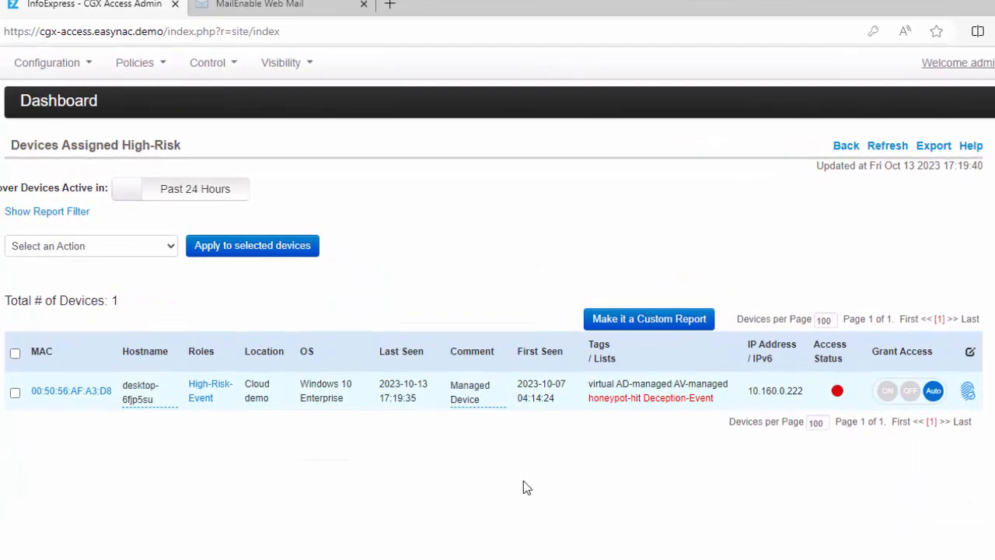
pyautogui.moveTo(563, 425)
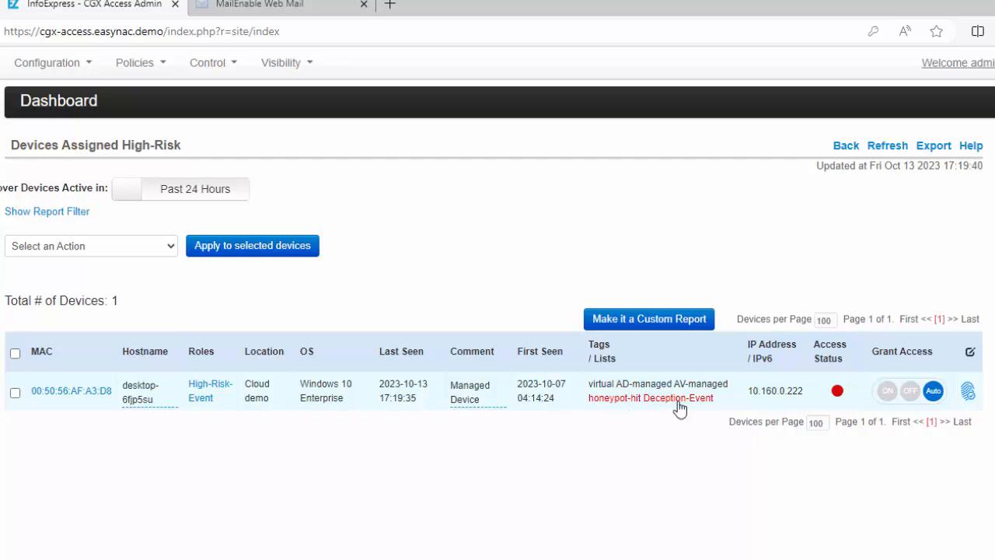
pyautogui.moveTo(210, 412)
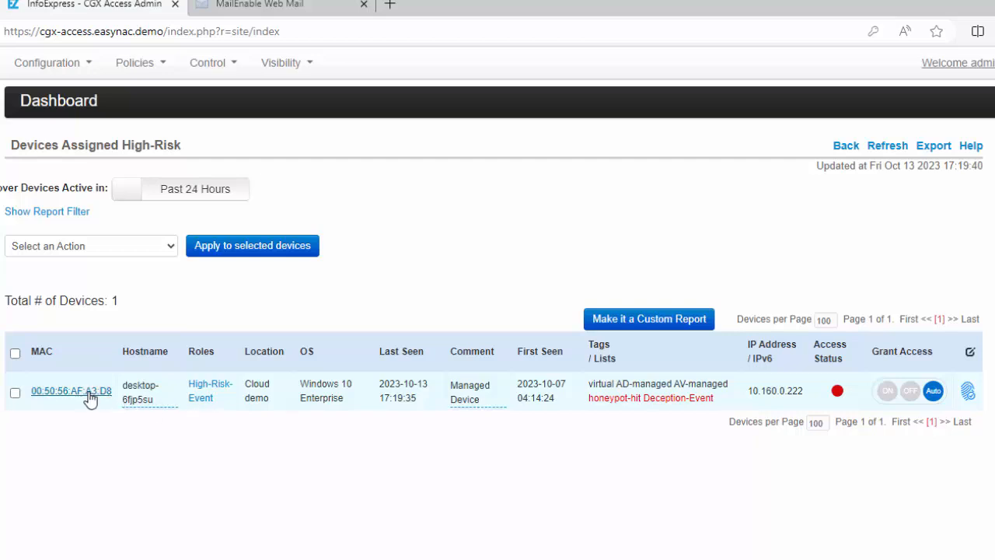
pyautogui.moveTo(84, 401)
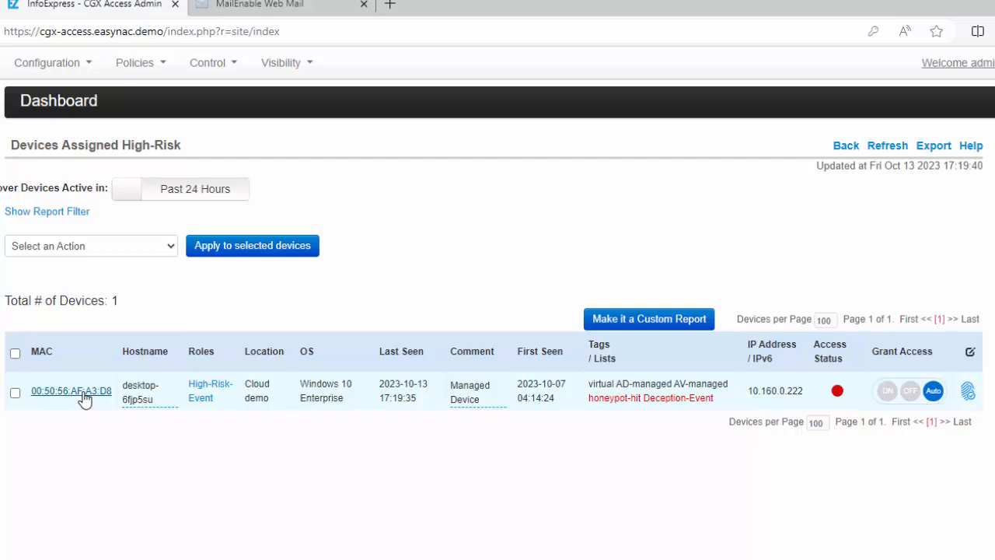
# - Open the High-Risk device's detail data and view its Honeypot tab
pyautogui.click(72, 391)
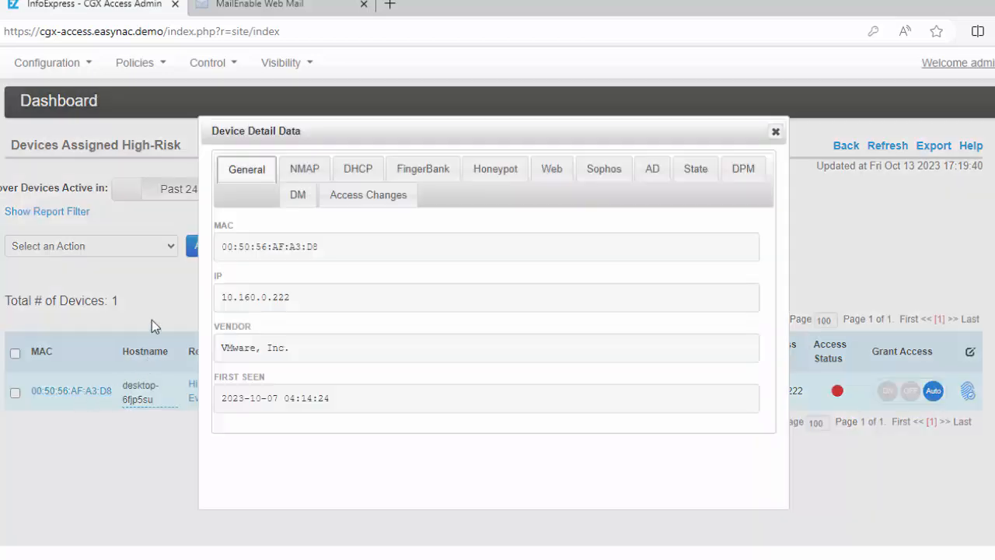
pyautogui.moveTo(220, 243)
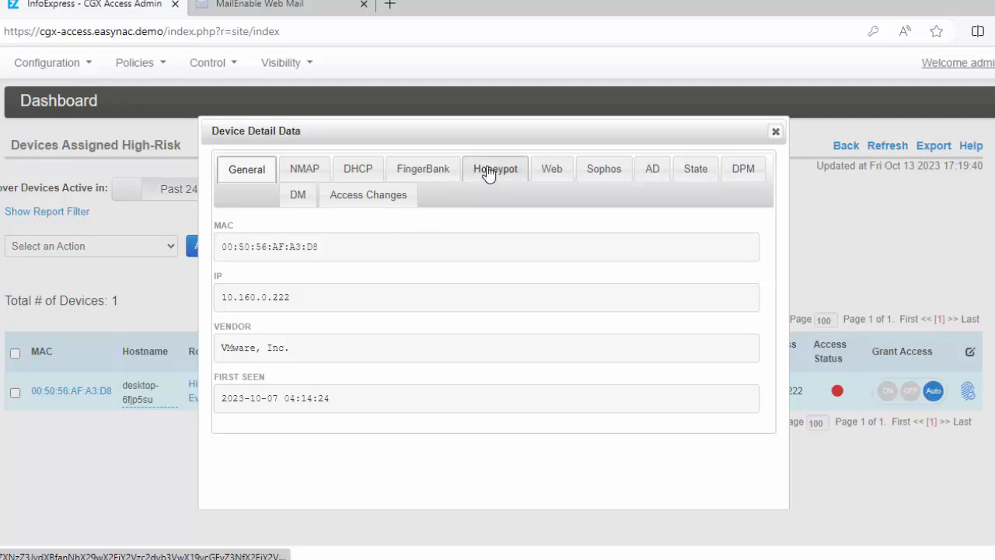
pyautogui.click(494, 168)
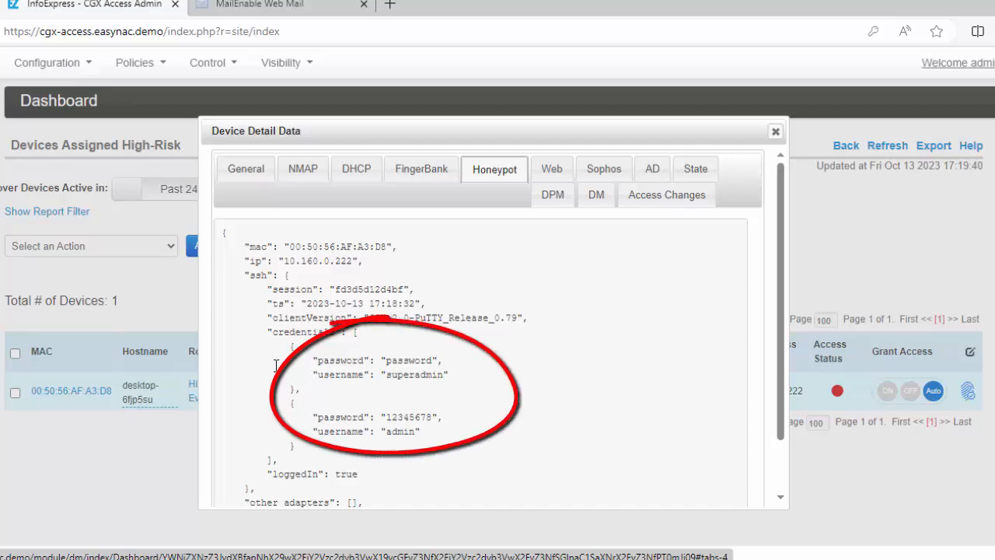
pyautogui.moveTo(548, 446)
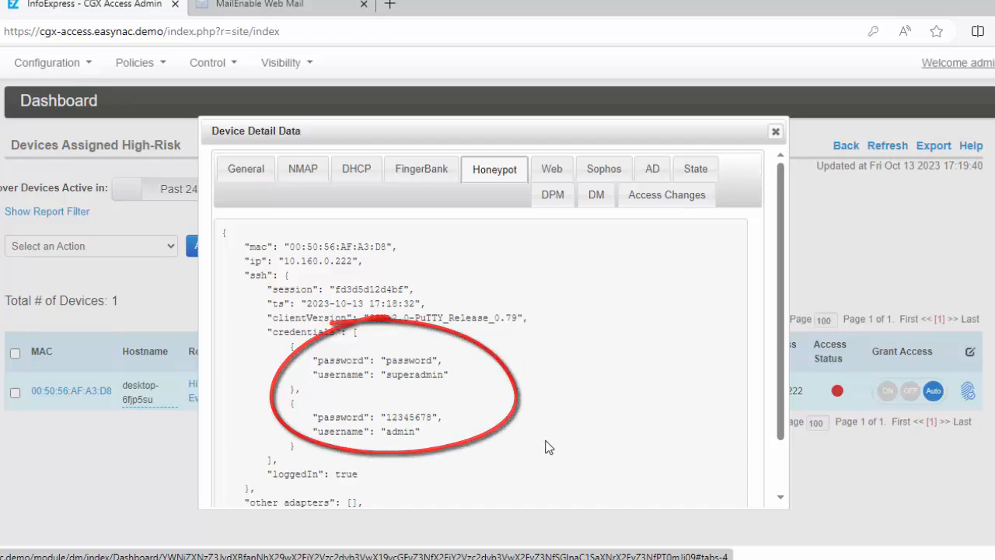